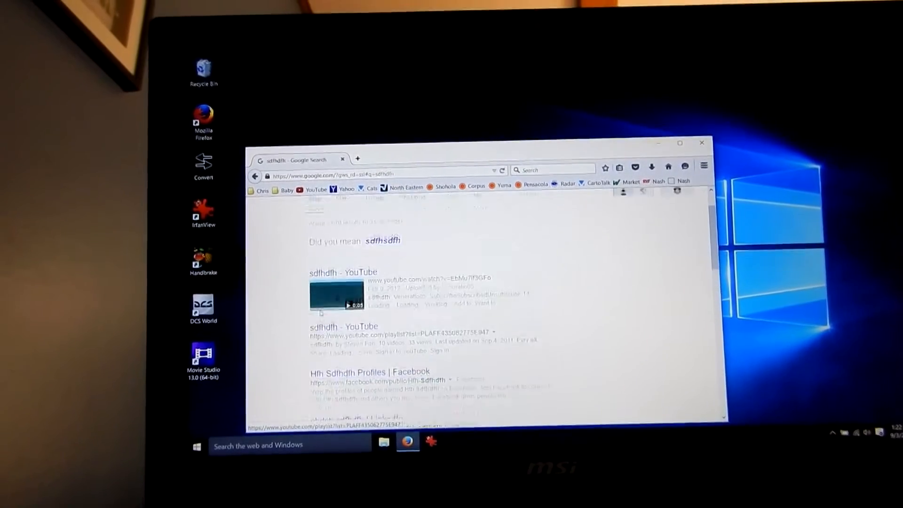
# - Scroll the Google results for 'sdfhdfh', then launch IrfanView from its desktop shortcut
pyautogui.scroll(-3)
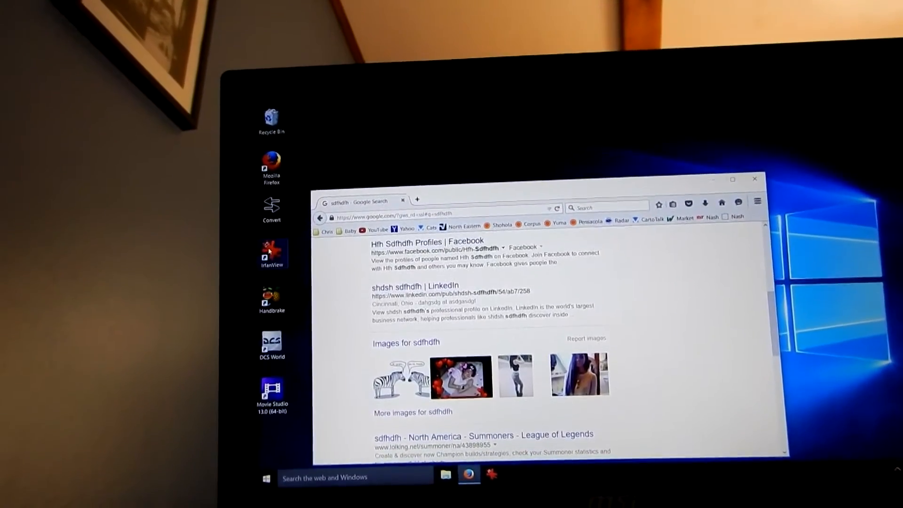
pyautogui.doubleClick(271, 252)
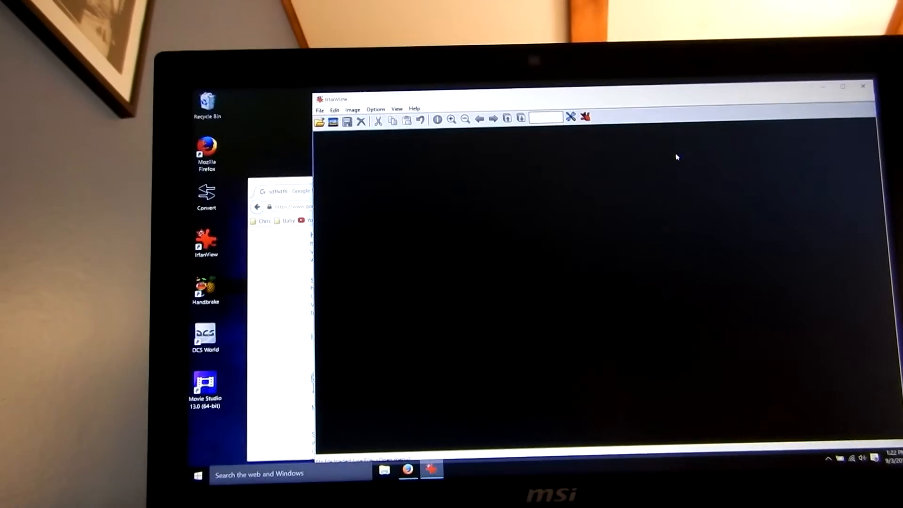